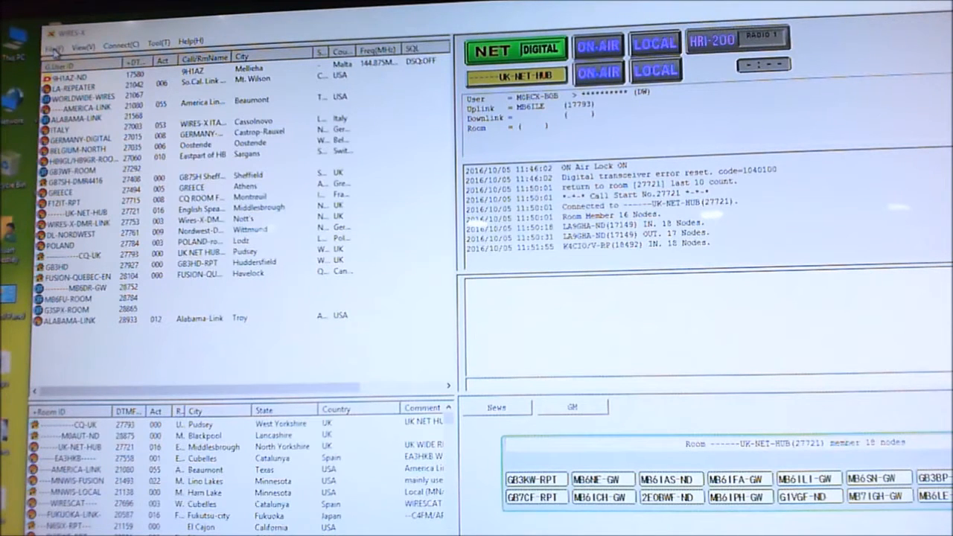
Open Transceiver settings from the File menu to view Digital Dual Receive on 144.850 MHz.
left_click(54, 41)
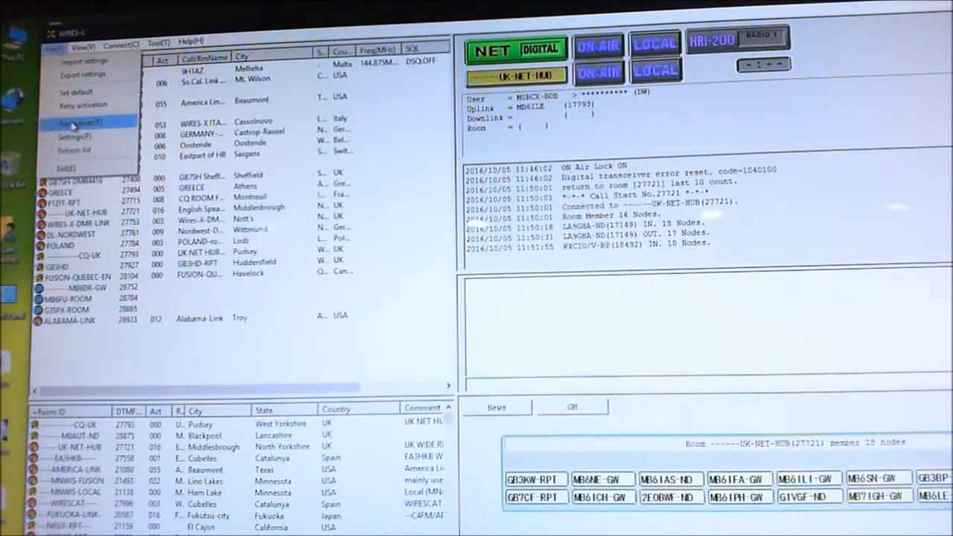
left_click(81, 121)
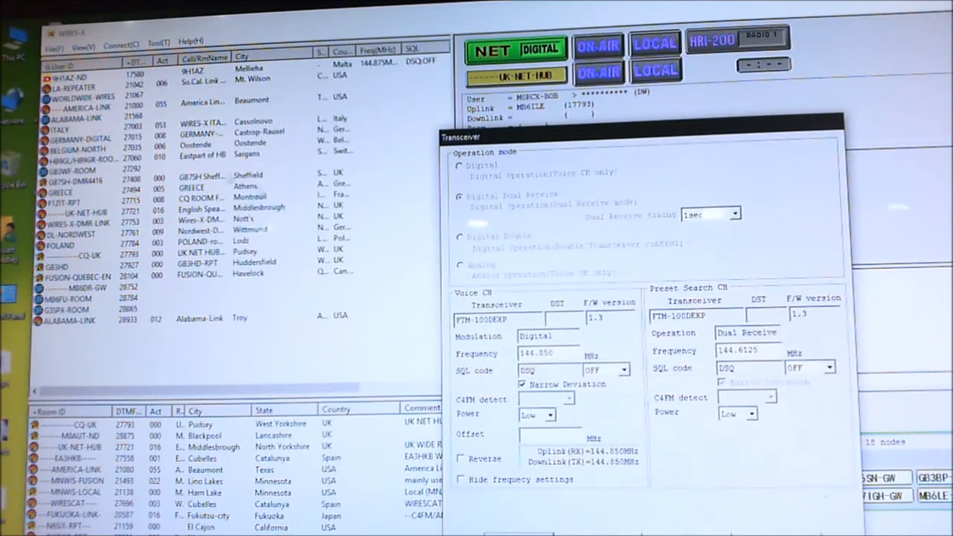
mouse_move(700, 136)
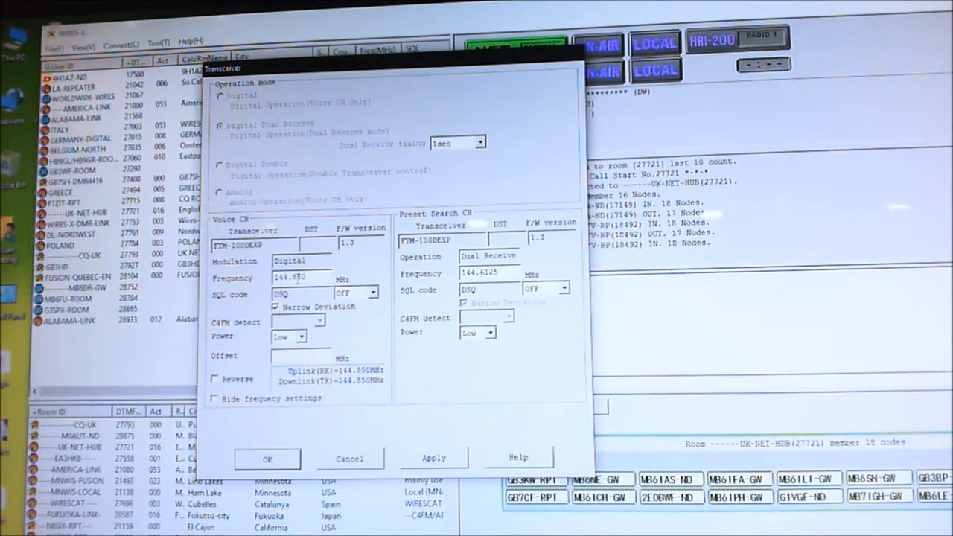
Apply voice channel 144.850 MHz and preset search channel 144.6125 MHz.
left_click(301, 278)
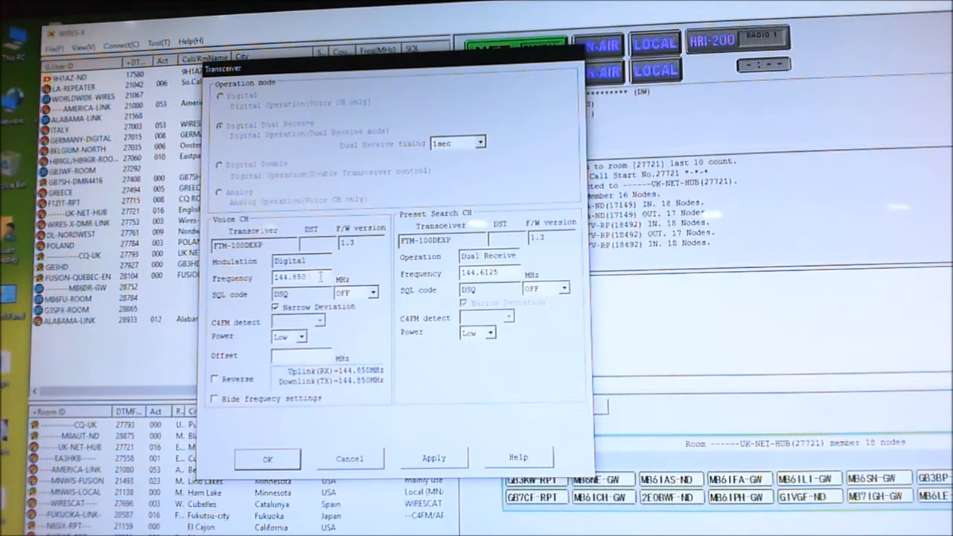
mouse_move(256, 141)
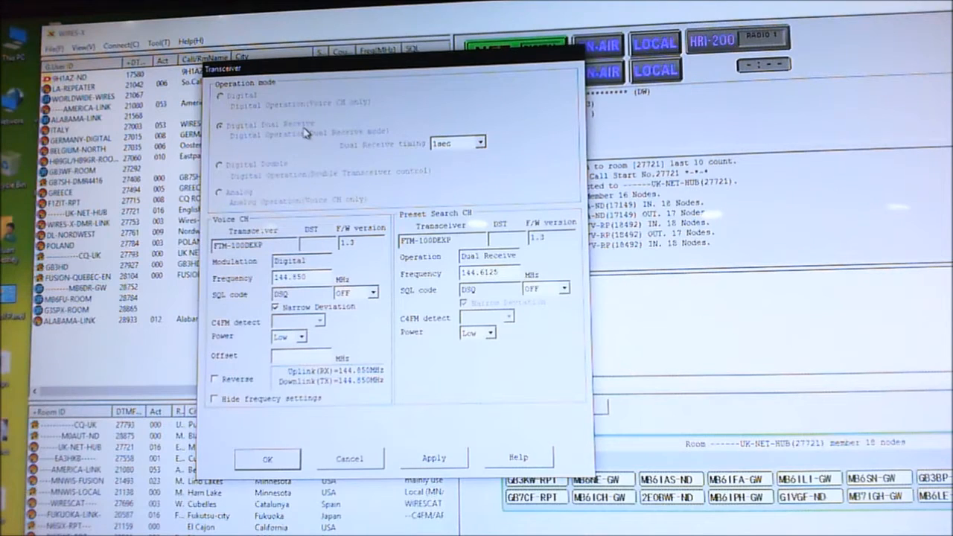
mouse_move(353, 160)
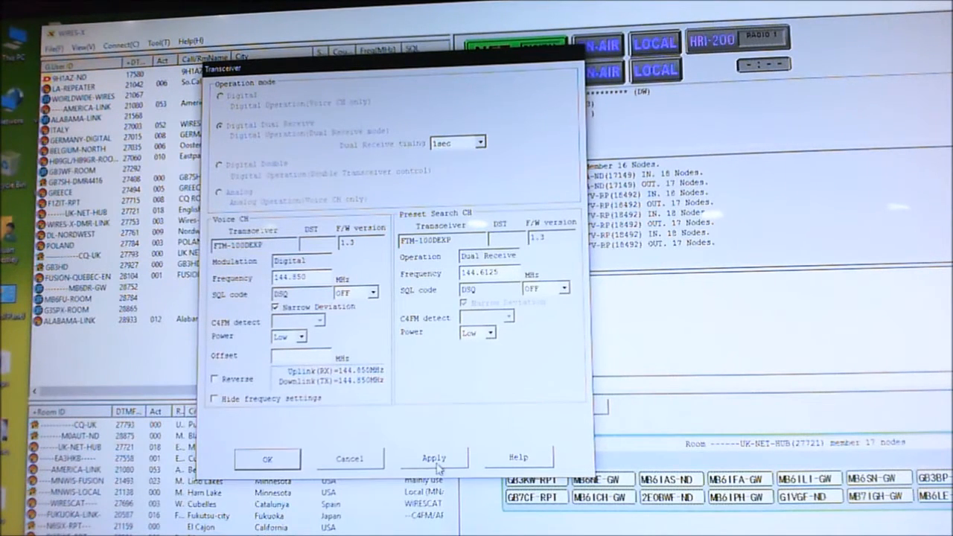
left_click(434, 457)
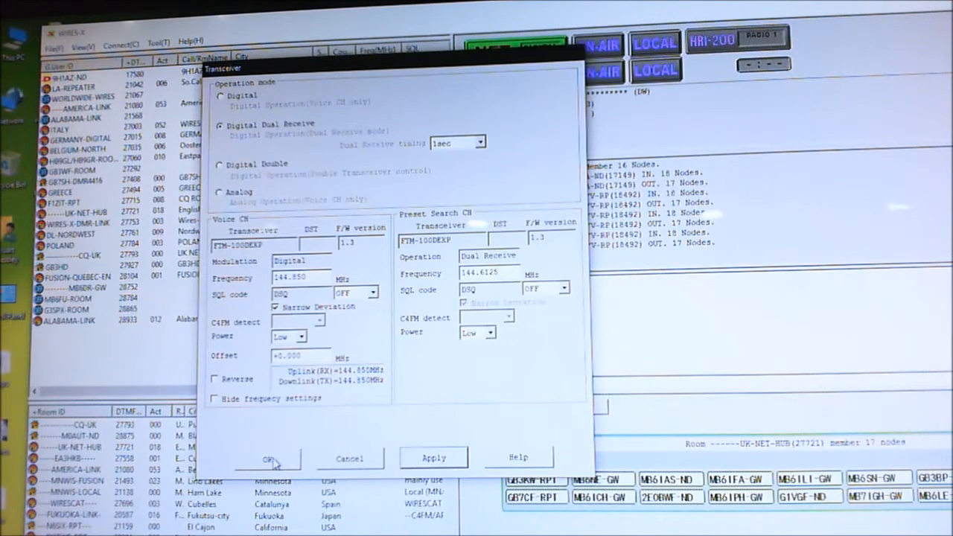
Confirm the transceiver dialog with OK and close the UK-NET-HUB room information window.
left_click(268, 458)
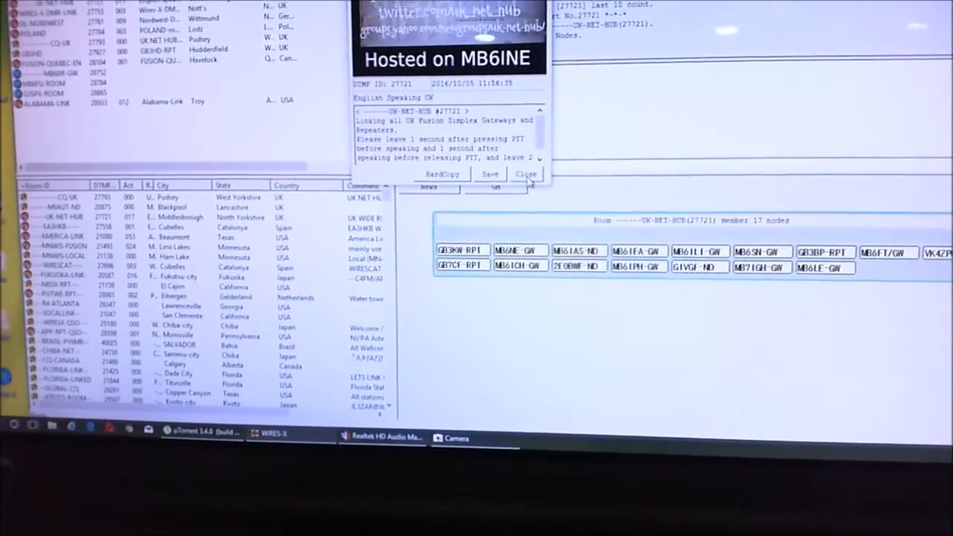
left_click(525, 173)
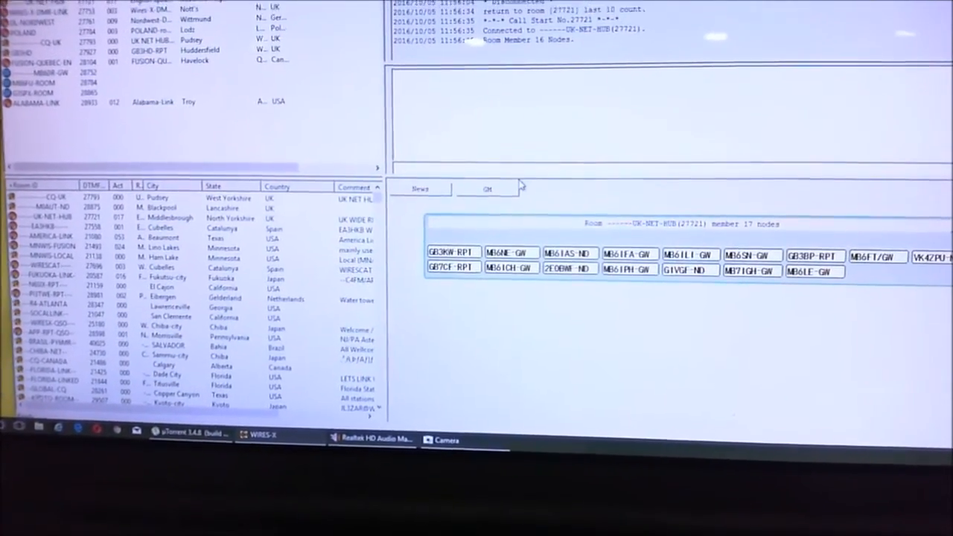